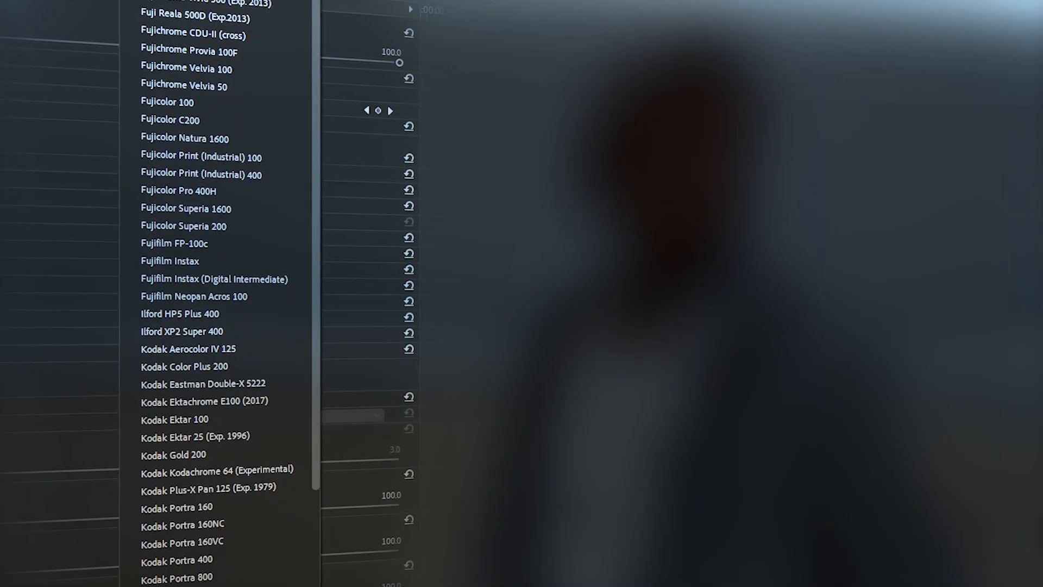
# Expand Dehancer Pro's Input section, browse camera profiles, then choose Rec709 as the Source
pyautogui.scroll(-3)
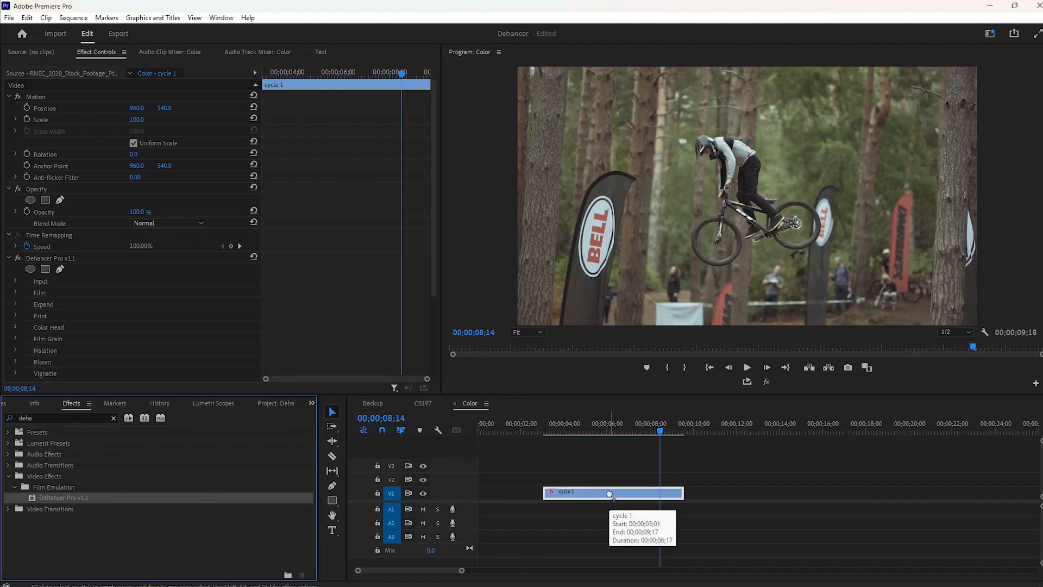
pyautogui.click(214, 403)
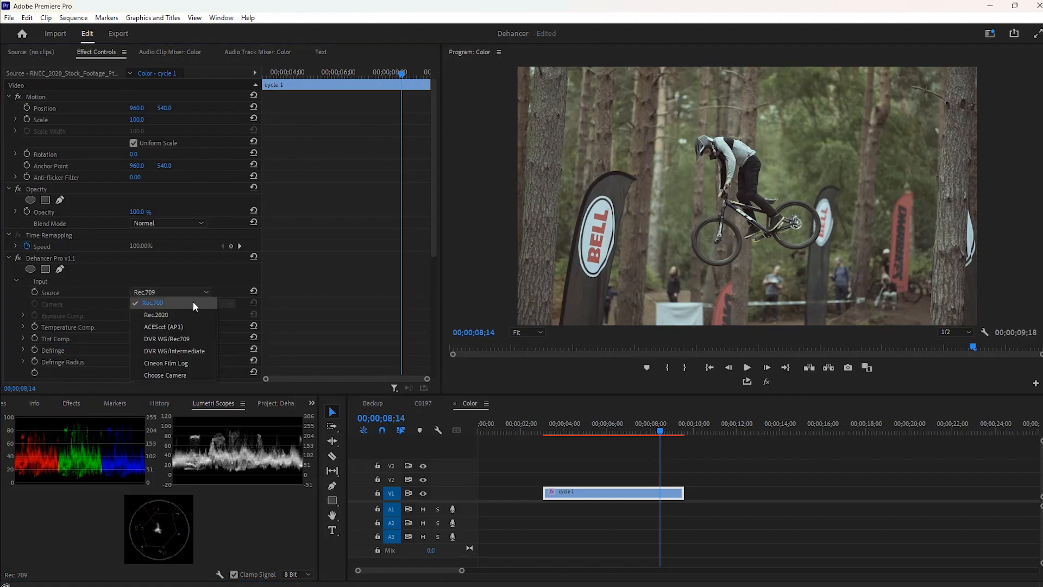
pyautogui.click(165, 374)
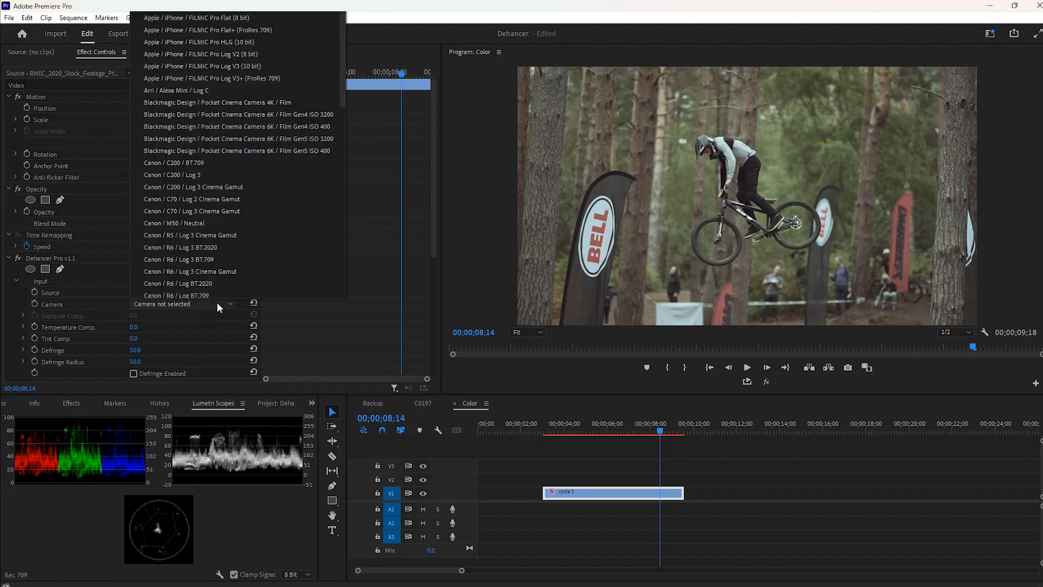
pyautogui.scroll(-3)
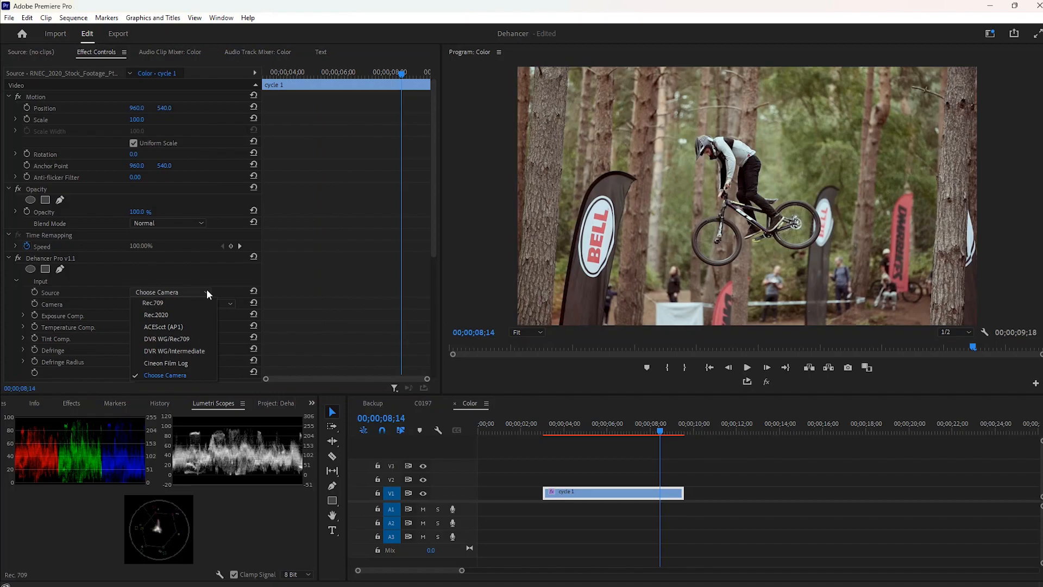
pyautogui.click(152, 303)
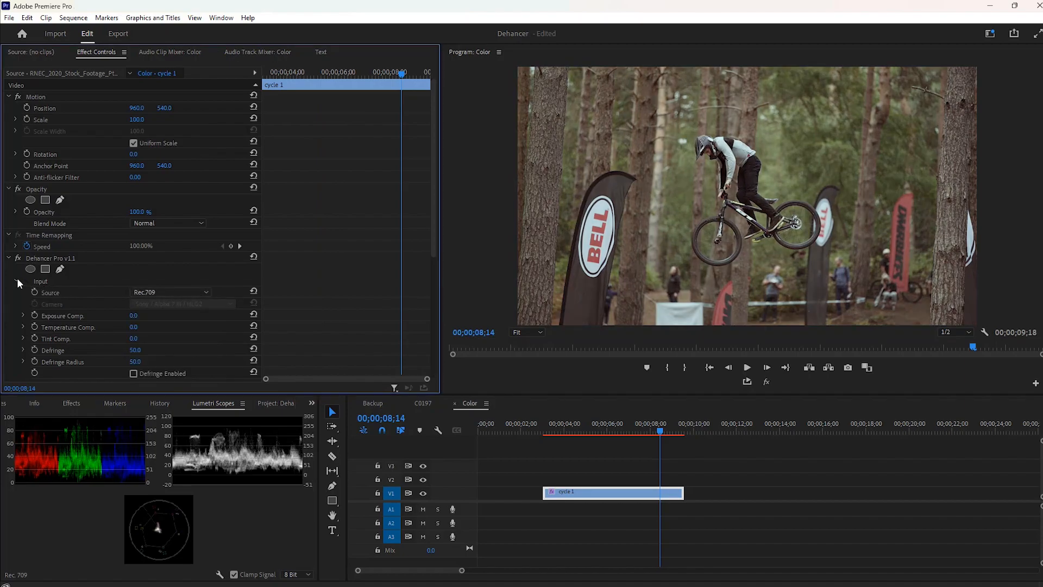
# In Dehancer's Film section, choose Fujicolor Superia 1600 as the film profile
pyautogui.click(15, 280)
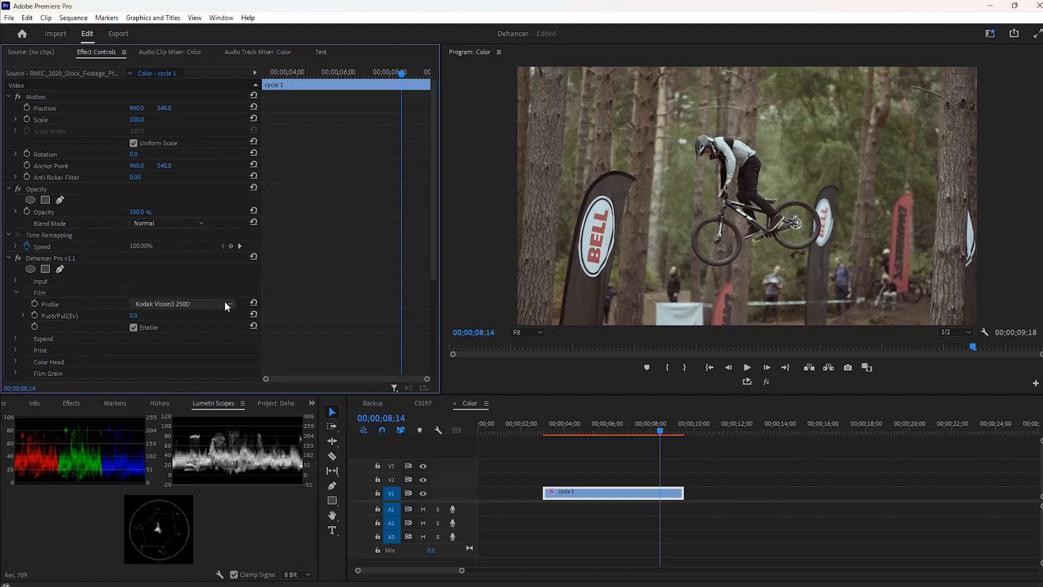
pyautogui.moveTo(225, 306)
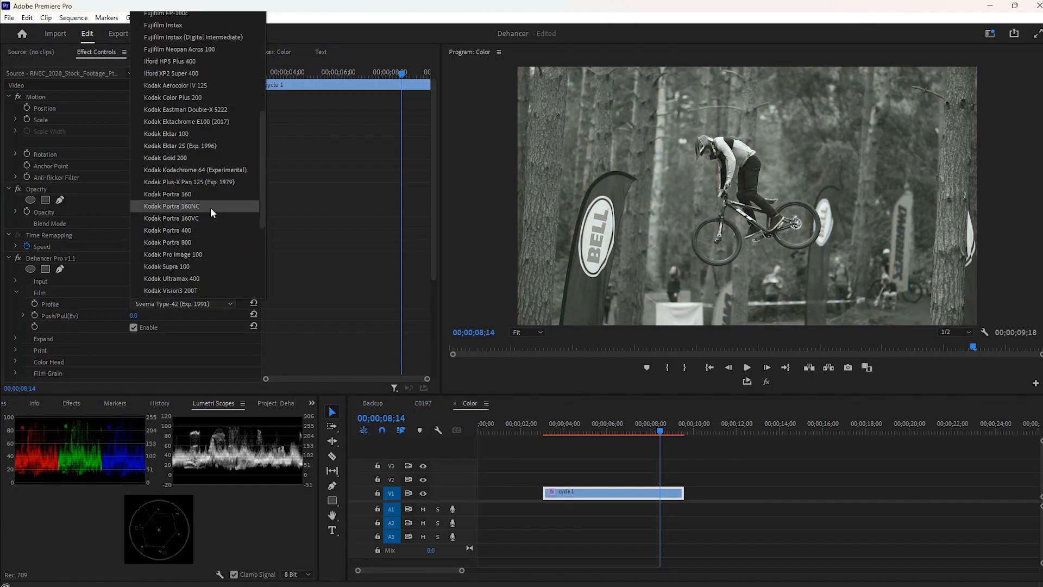
pyautogui.scroll(3)
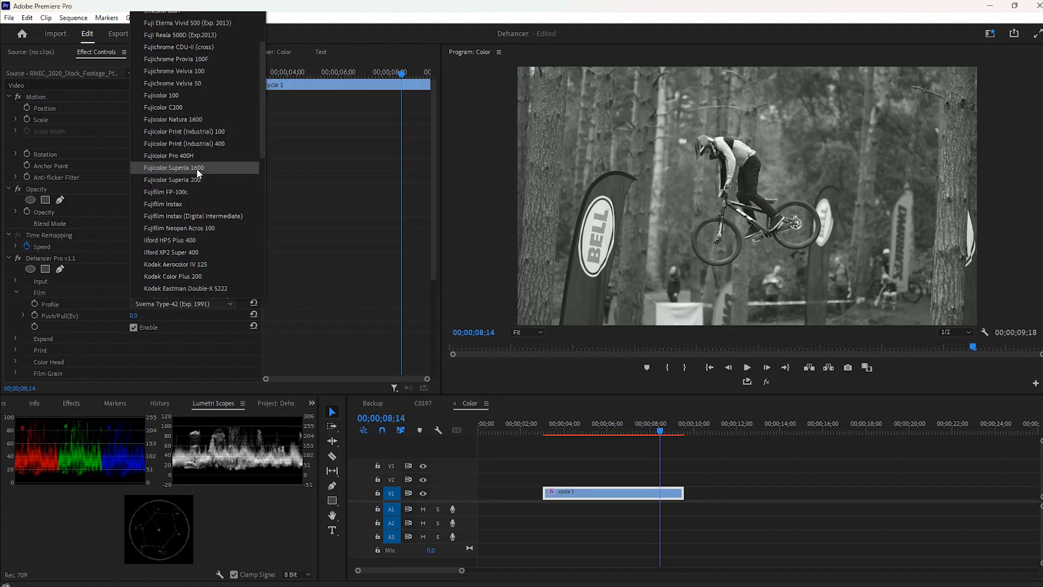
pyautogui.click(174, 166)
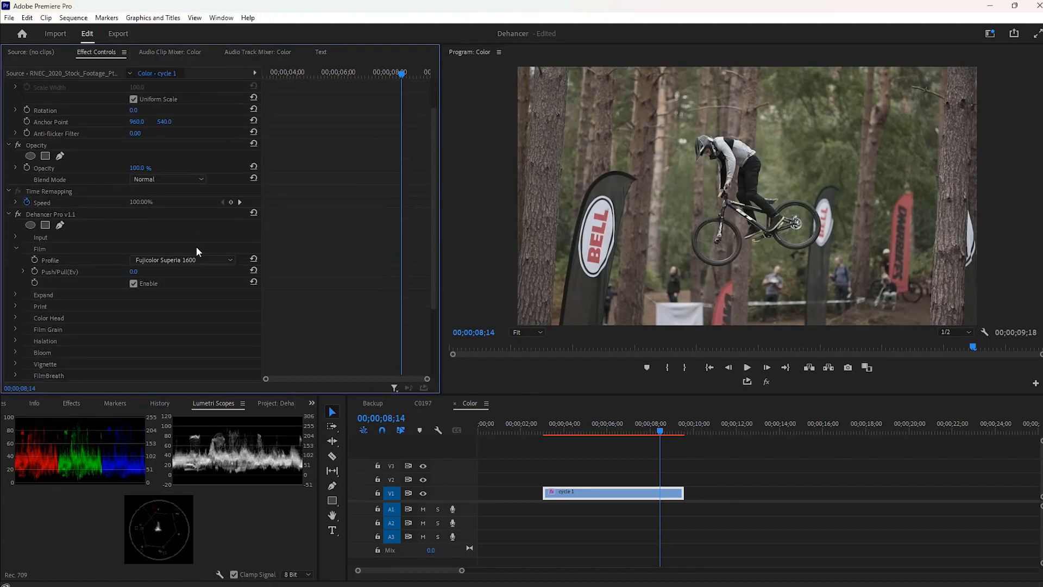
# In Dehancer's Print section, choose Kodak Endura Glossy Paper as the print profile
pyautogui.click(15, 295)
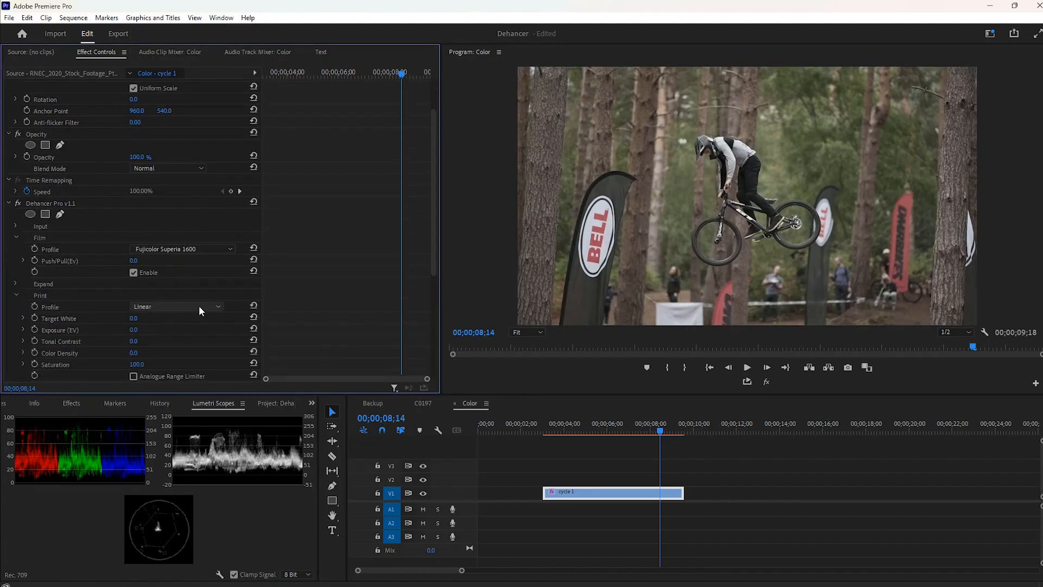
pyautogui.click(176, 306)
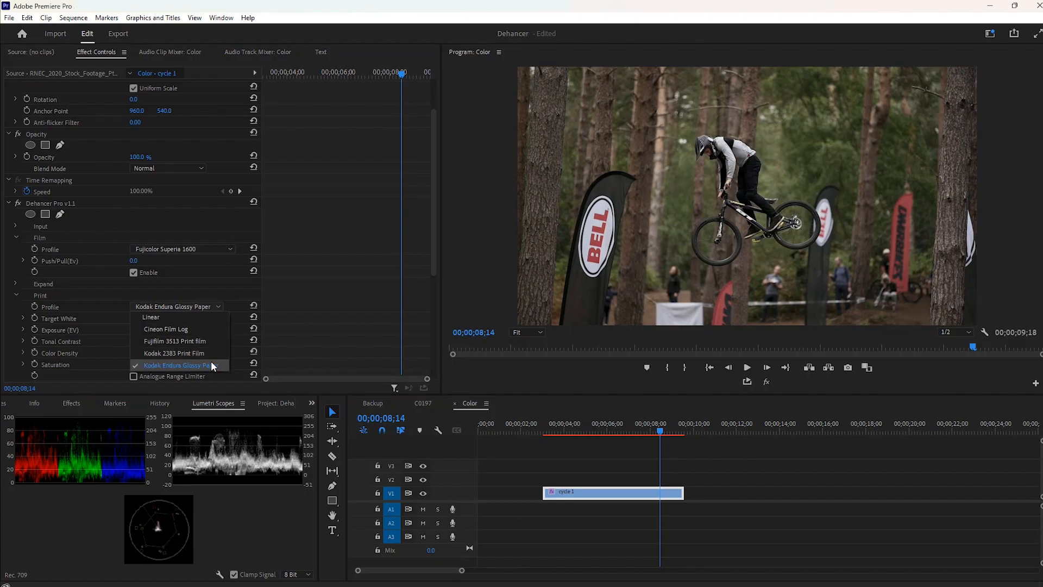
pyautogui.click(175, 340)
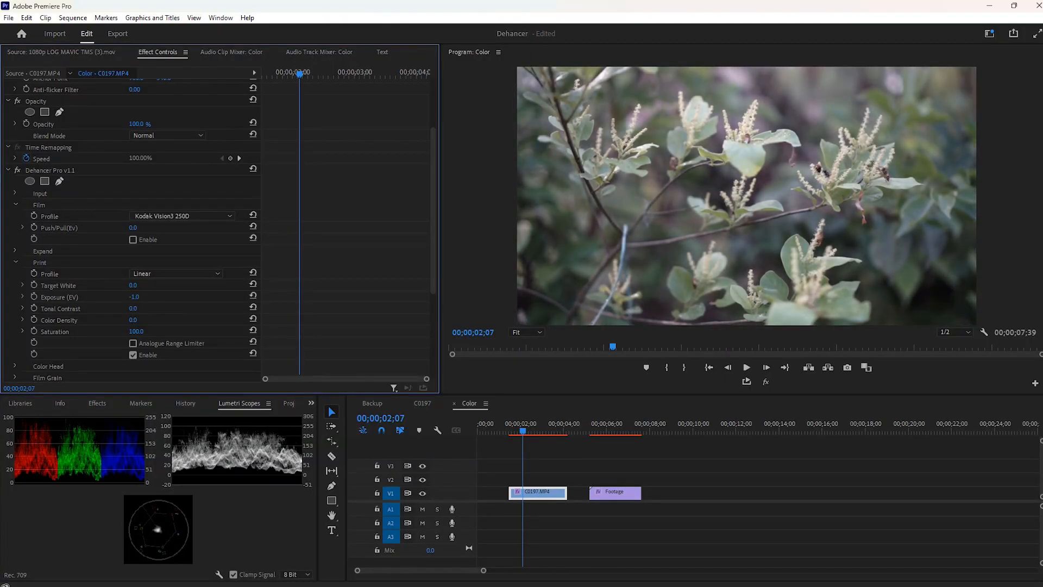
# On C0197.MP4, disable Film emulation and set print Exposure -1.4, Tonal Contrast 3.0, Color Density 41.0
pyautogui.click(612, 431)
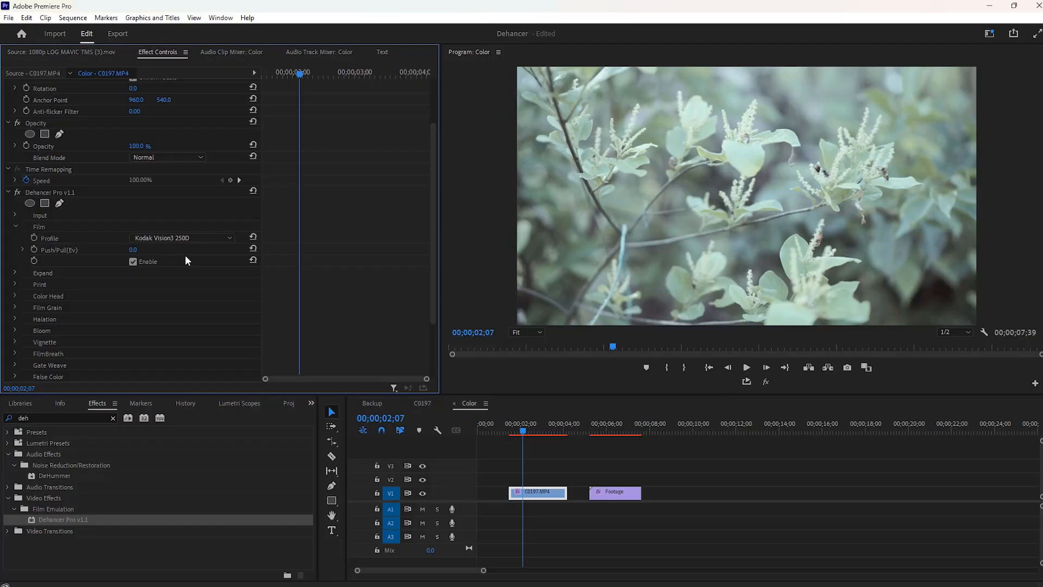
pyautogui.click(133, 261)
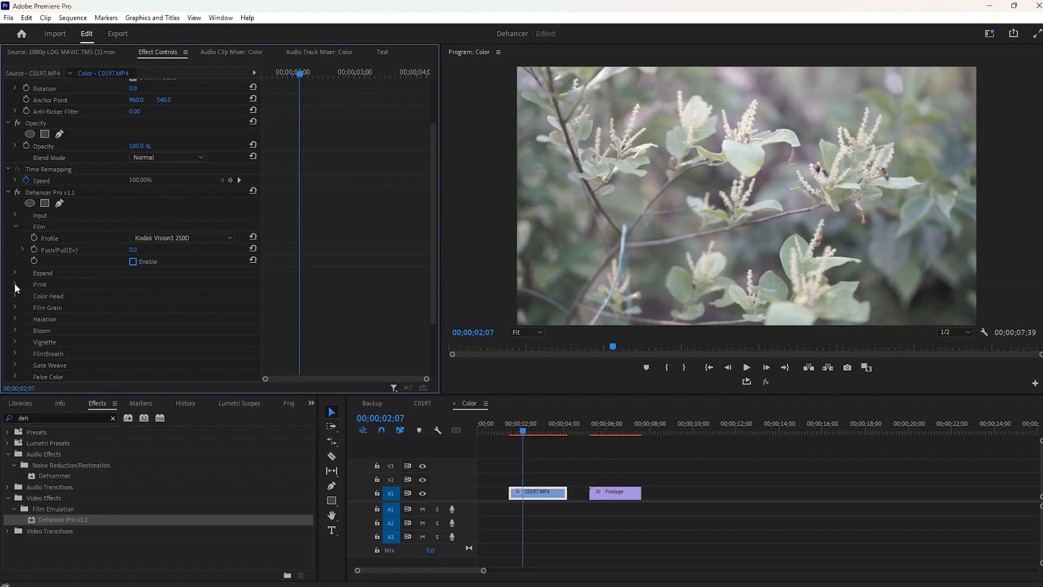
pyautogui.click(15, 284)
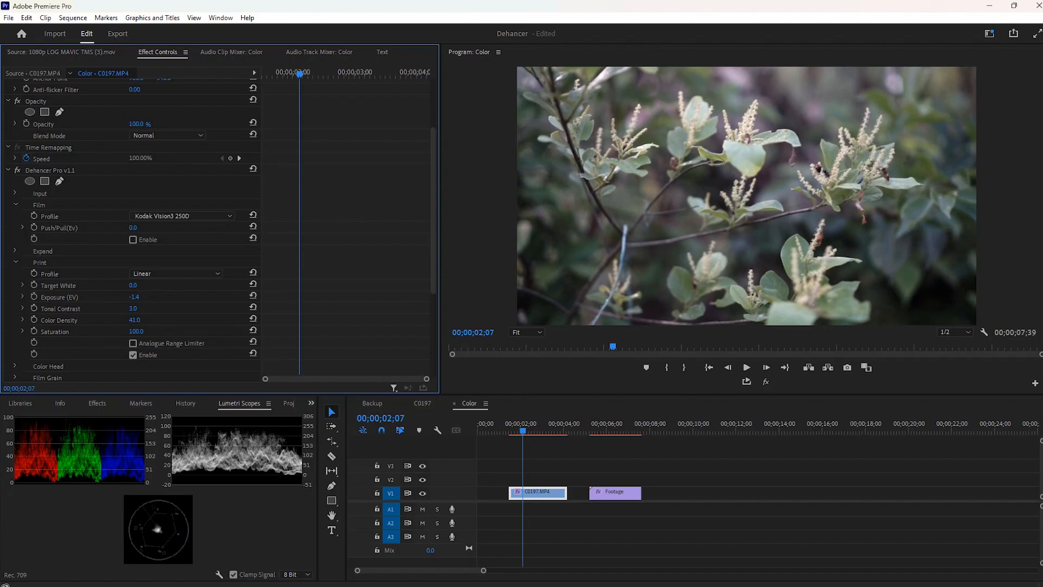
pyautogui.click(613, 431)
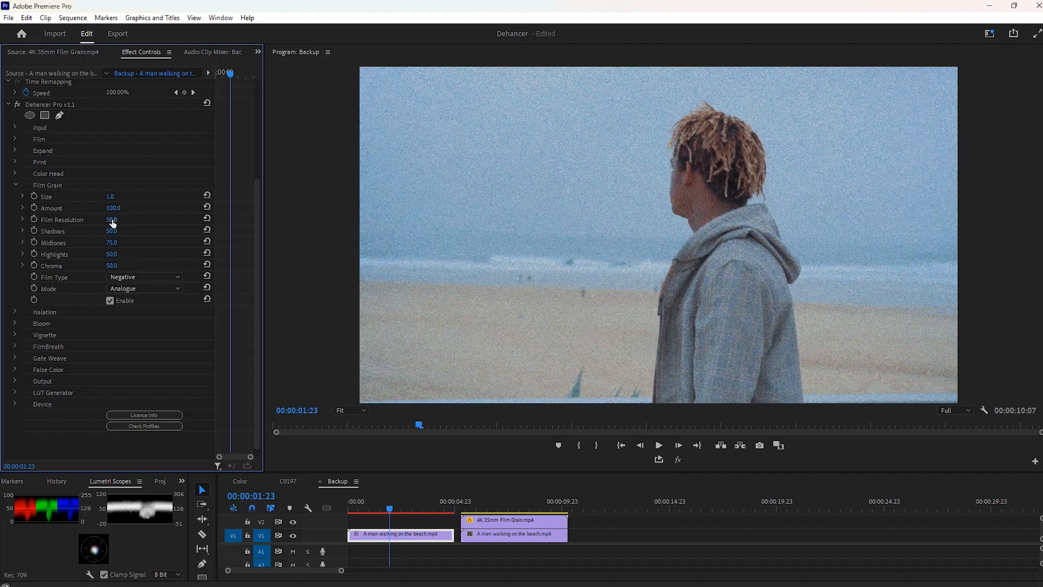
# Scrub the beach clip's Film Grain resolution, then reset it to its default
pyautogui.moveTo(111, 219); pyautogui.dragTo(146, 220)
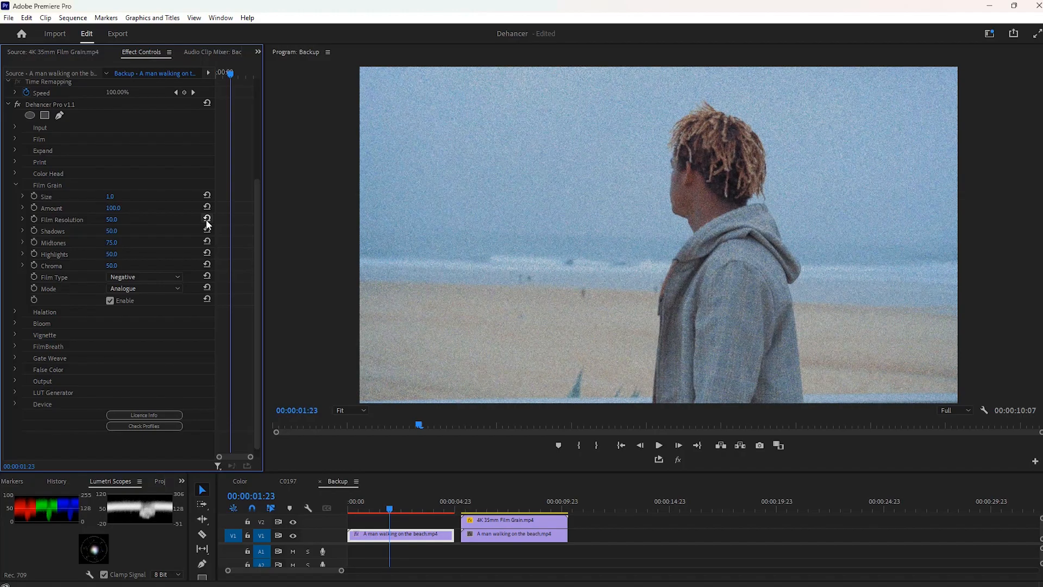
pyautogui.click(111, 231)
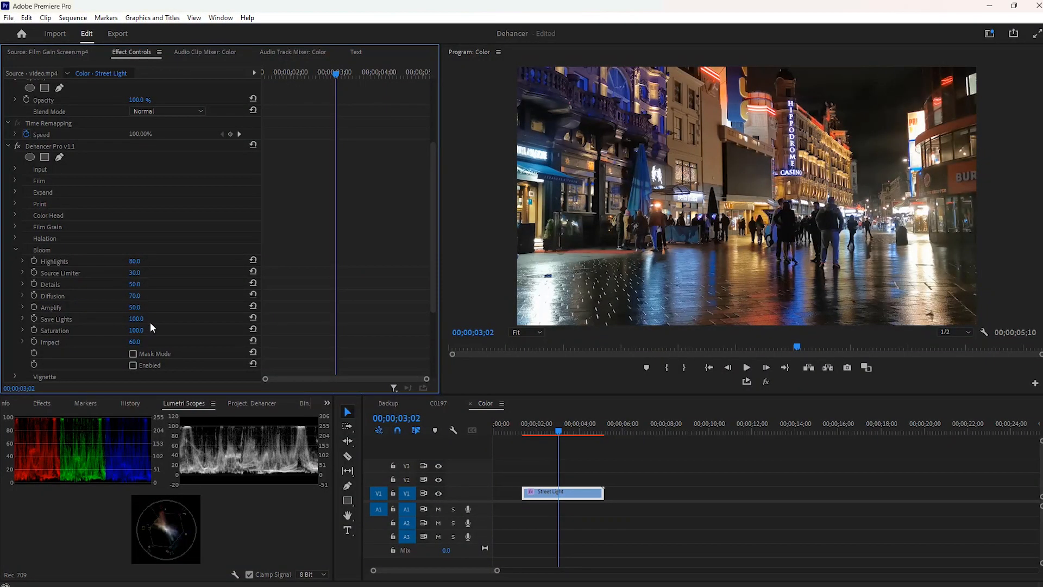
# Tick the Enabled checkbox in Dehancer's Bloom section for the Street Light clip
pyautogui.scroll(-3)
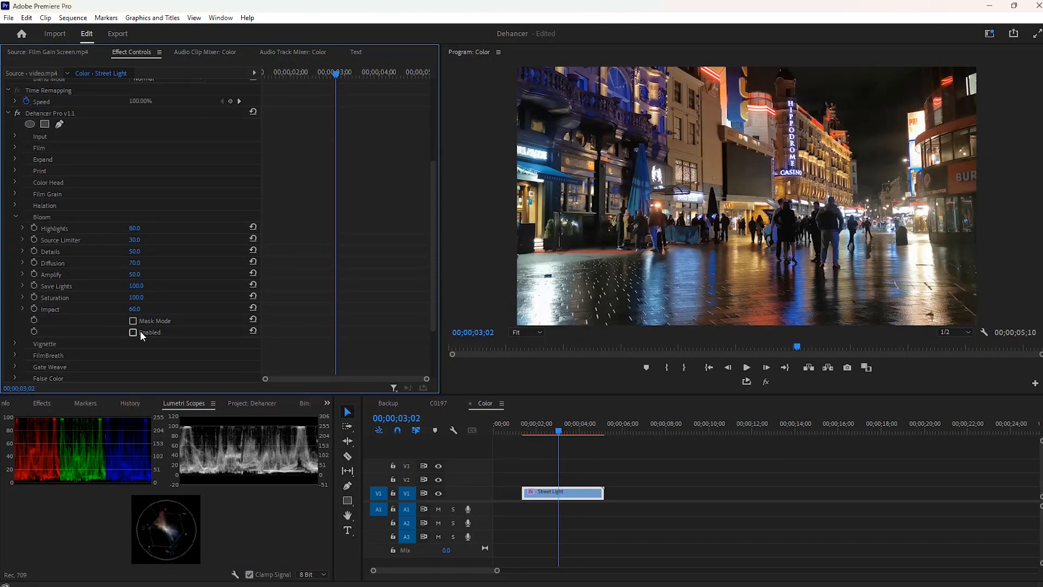
pyautogui.click(133, 332)
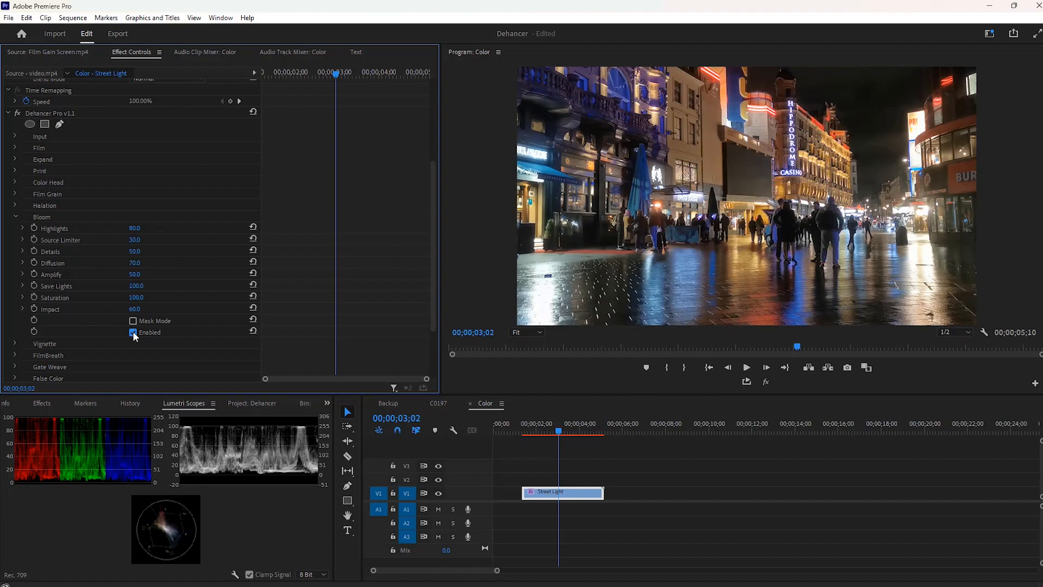